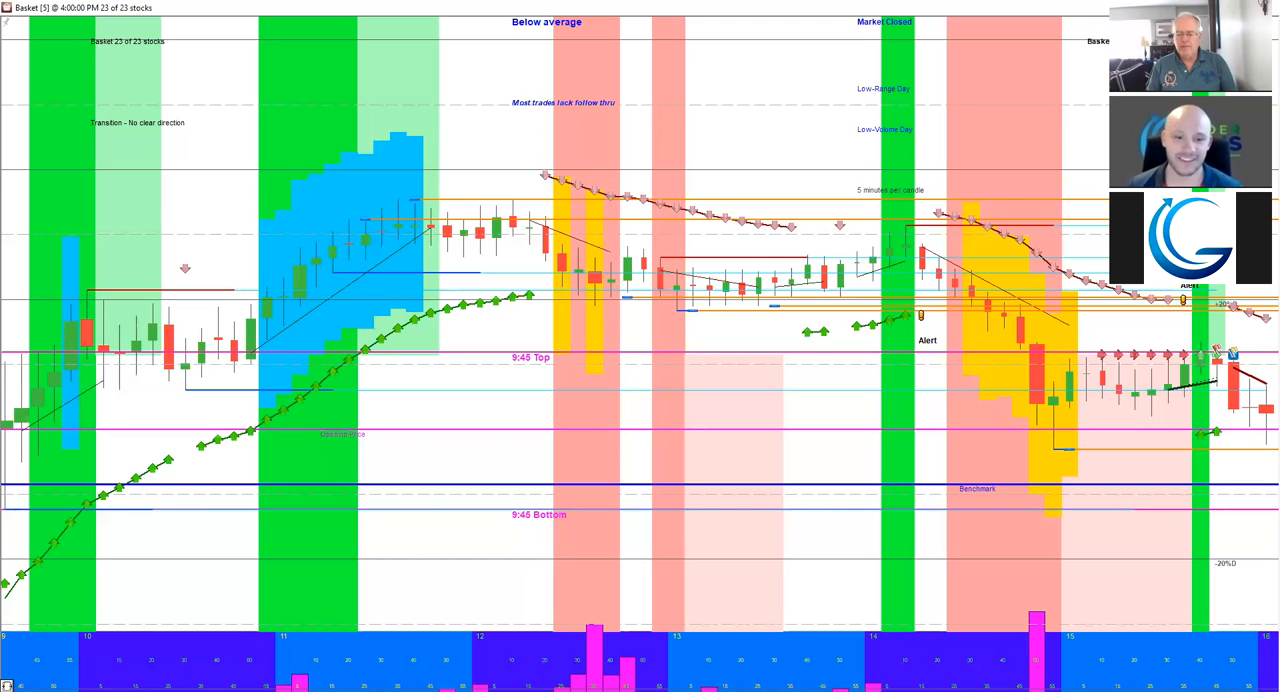
mouse_move(315, 290)
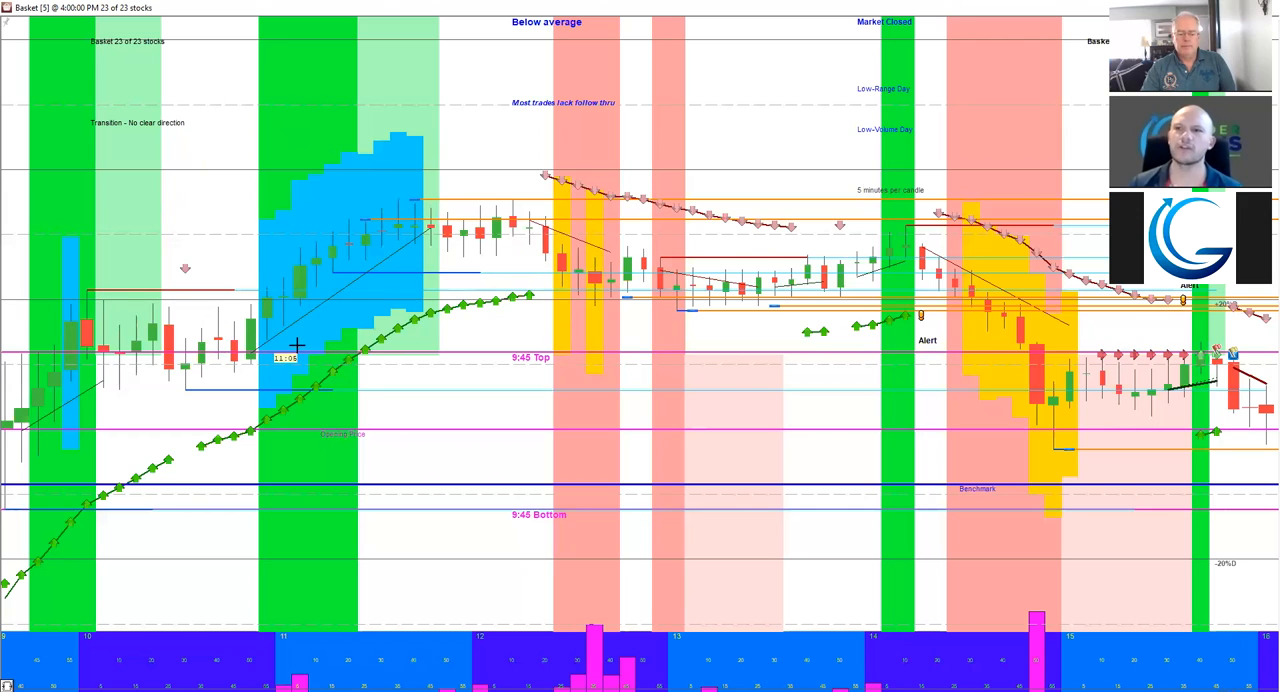
mouse_move(157, 360)
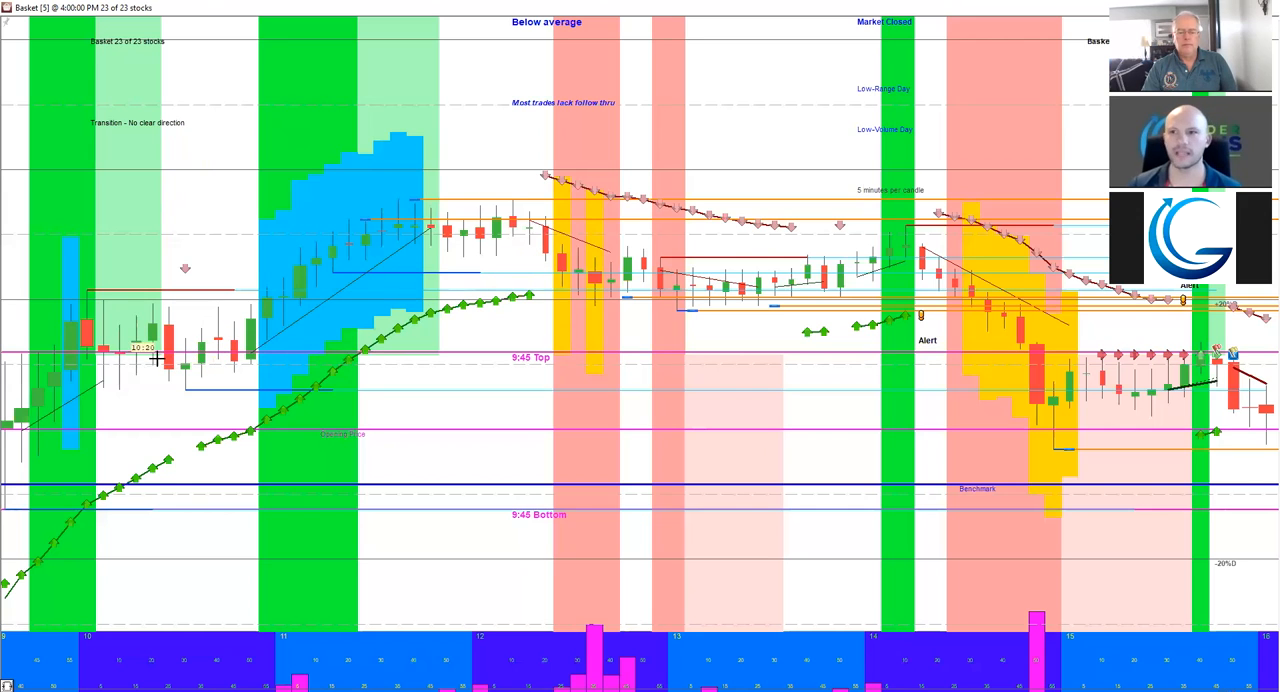
mouse_move(387, 252)
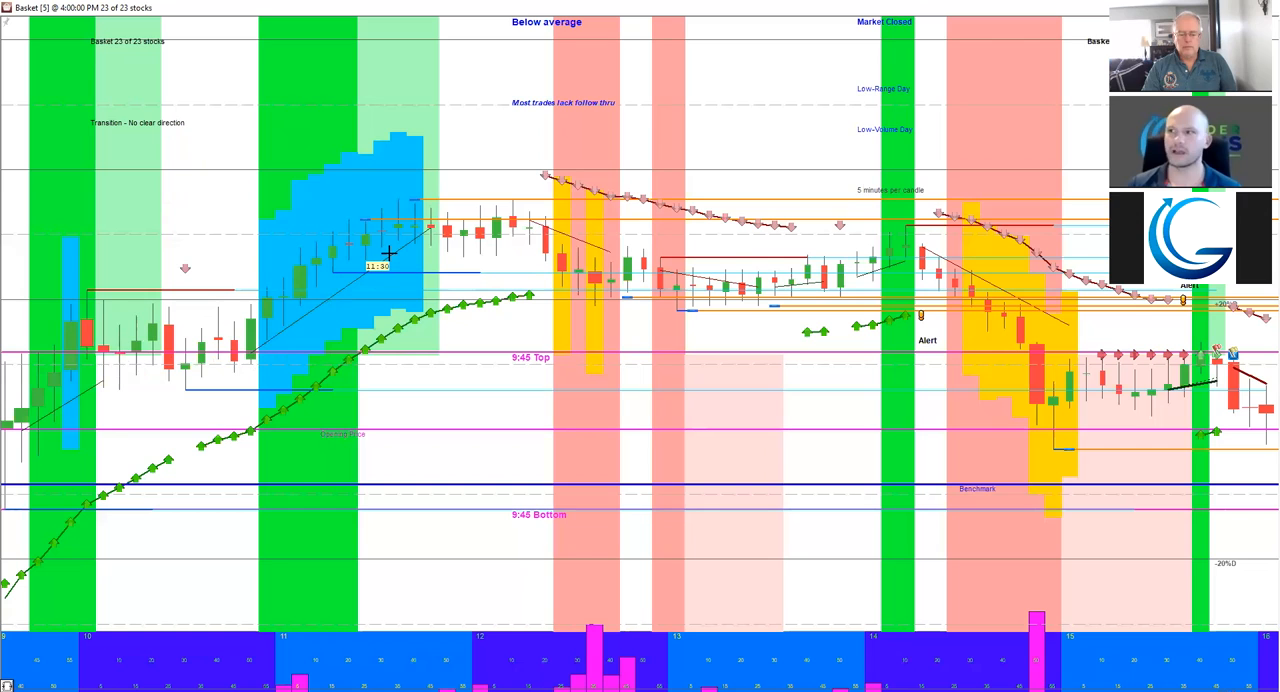
mouse_move(705, 255)
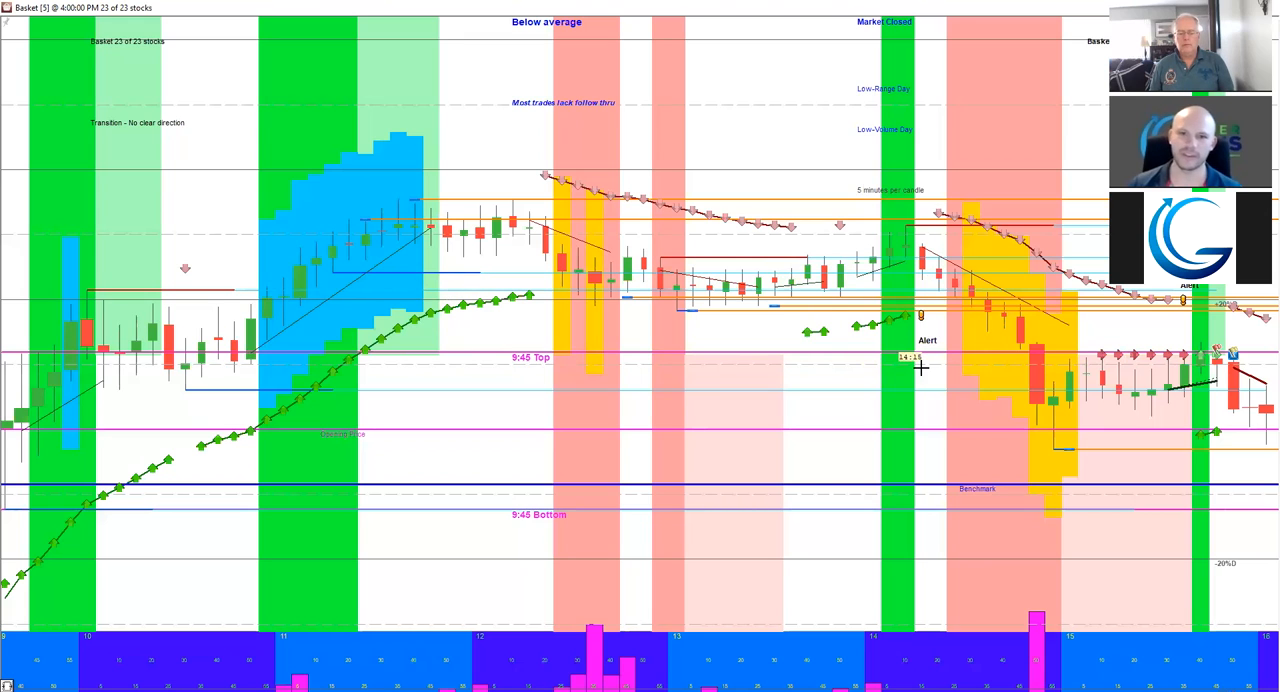
mouse_move(569, 74)
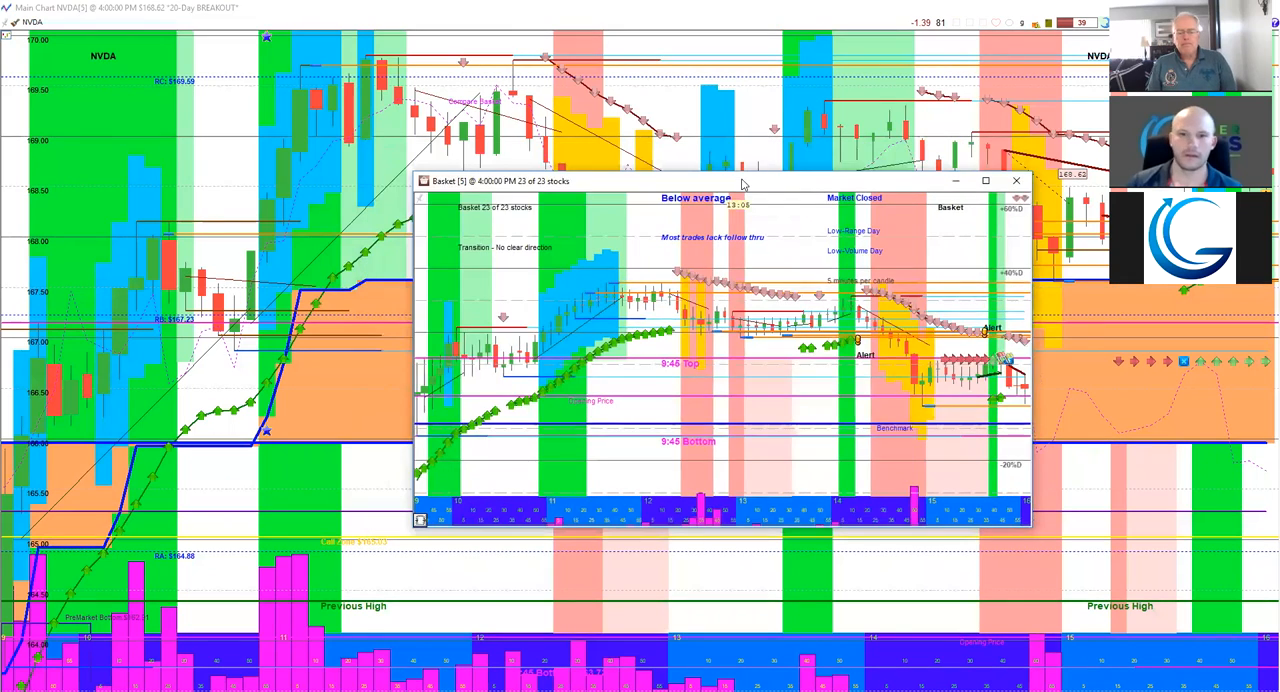
Step: Open the Buy / Close Options panel on the NVDA 1-minute replay chart
left_click(1016, 180)
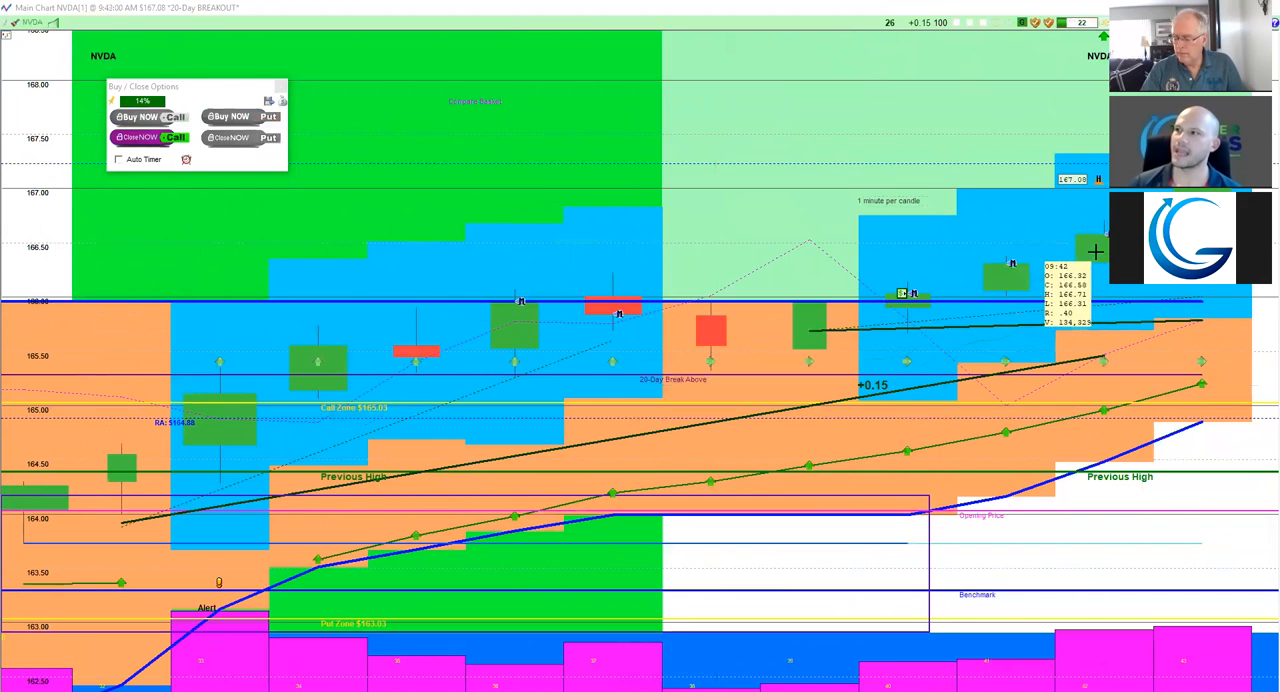
mouse_move(935, 320)
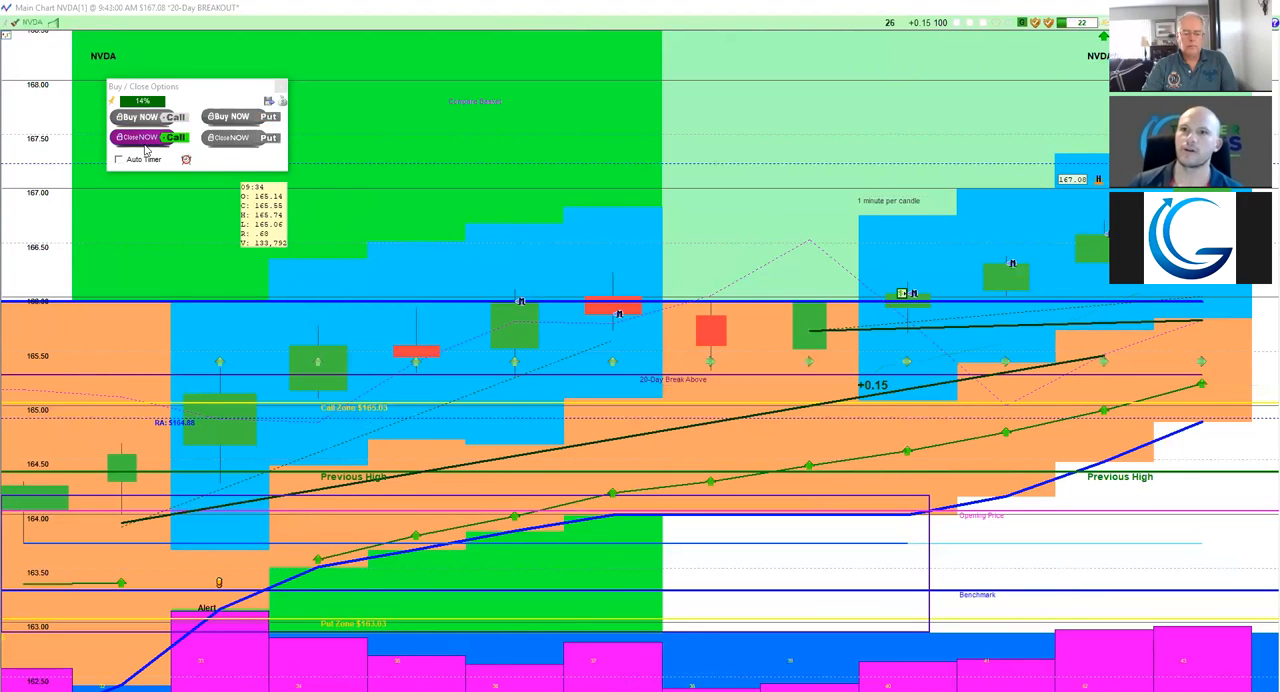
Step: Close the open NVDA call position on the 20-Day Breakout replay chart
left_click(149, 137)
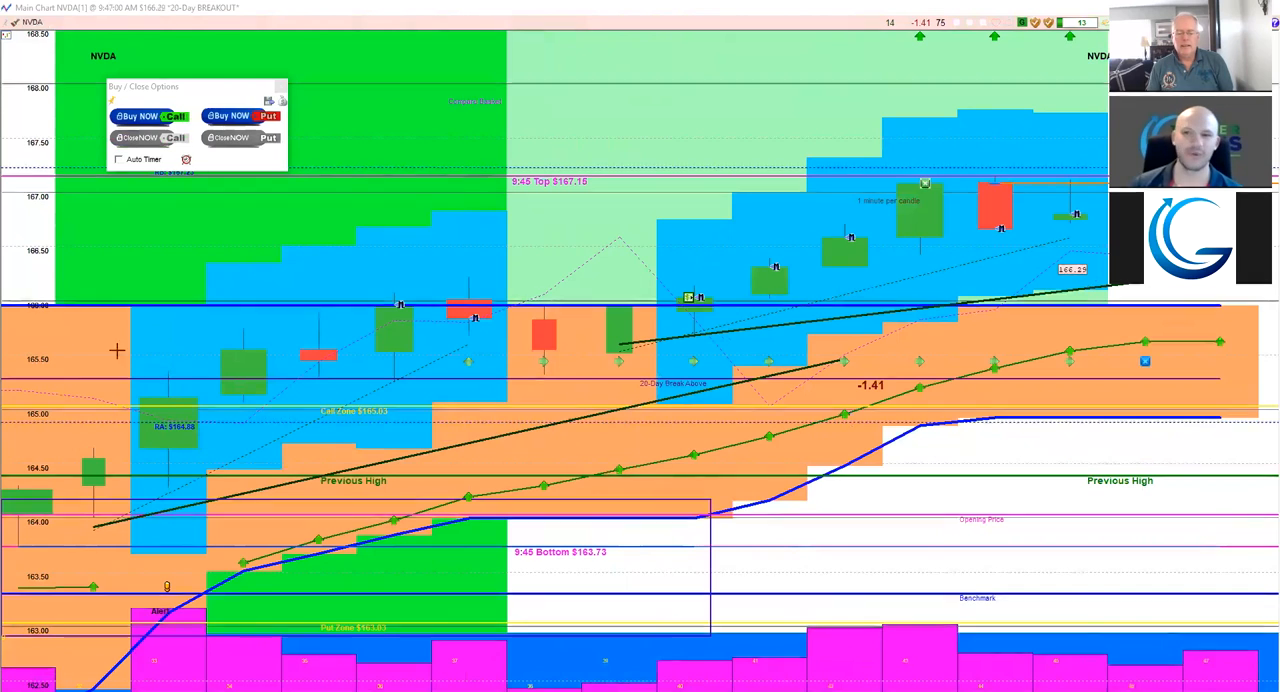
mouse_move(793, 268)
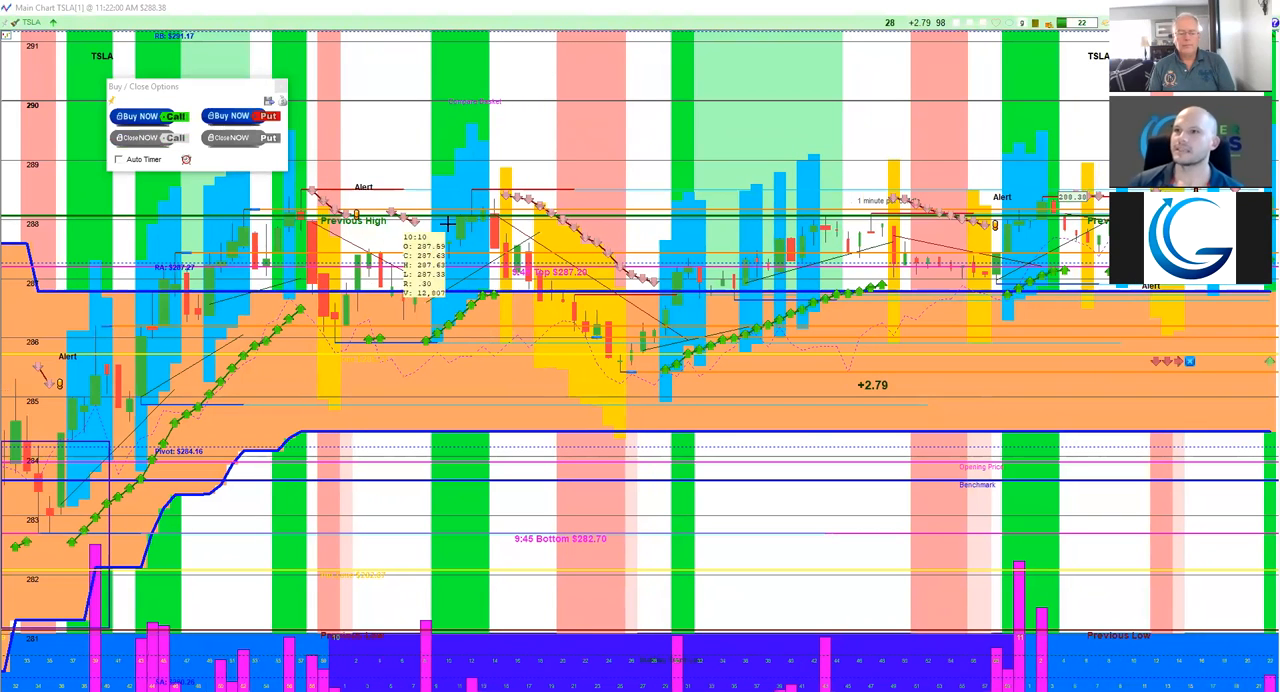
mouse_move(640, 218)
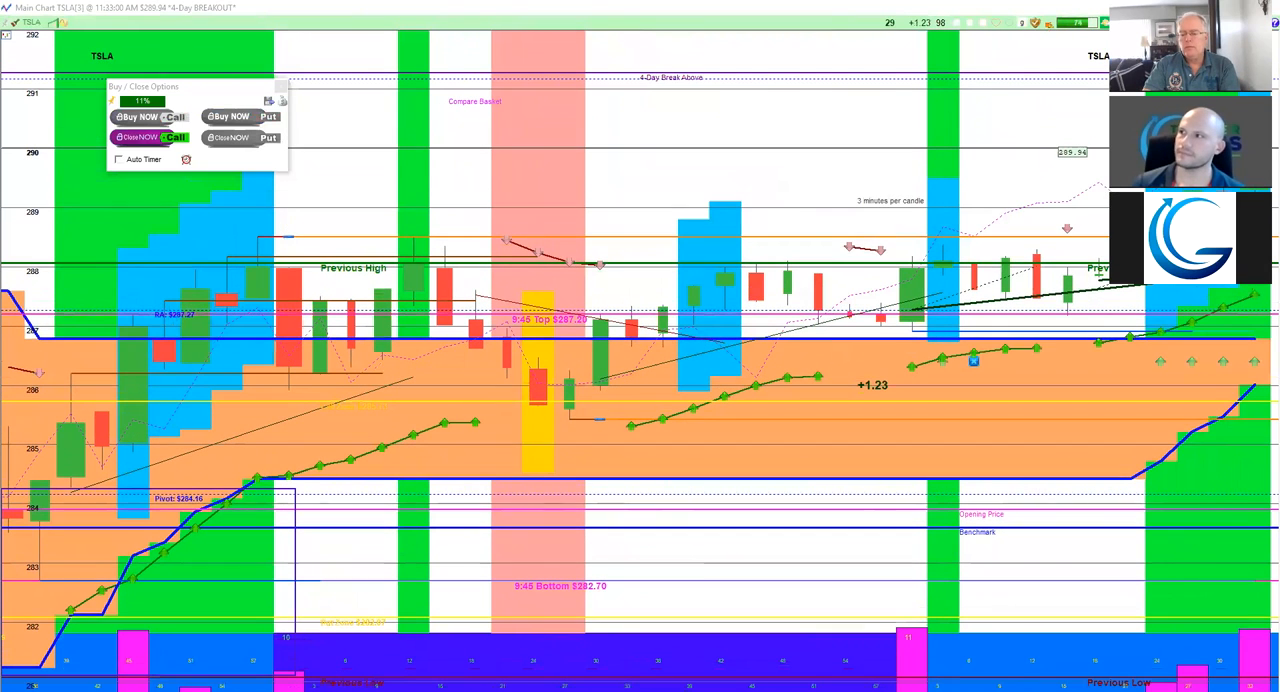
mouse_move(830, 340)
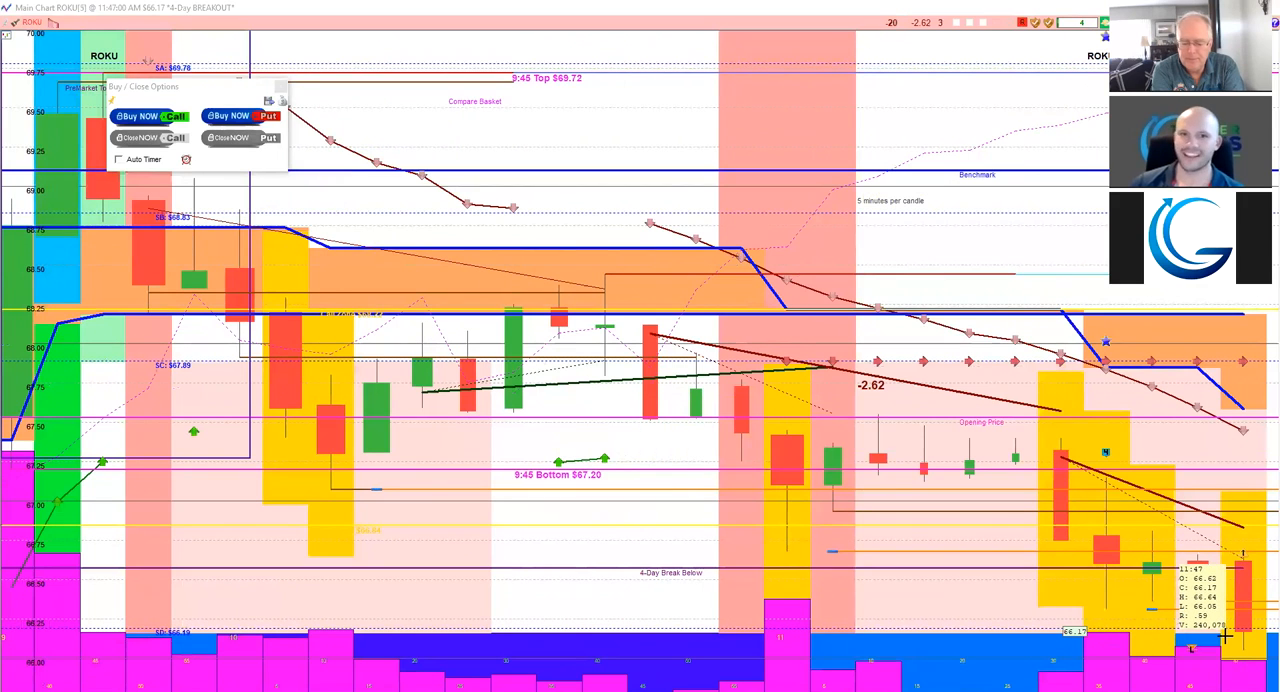
mouse_move(958, 638)
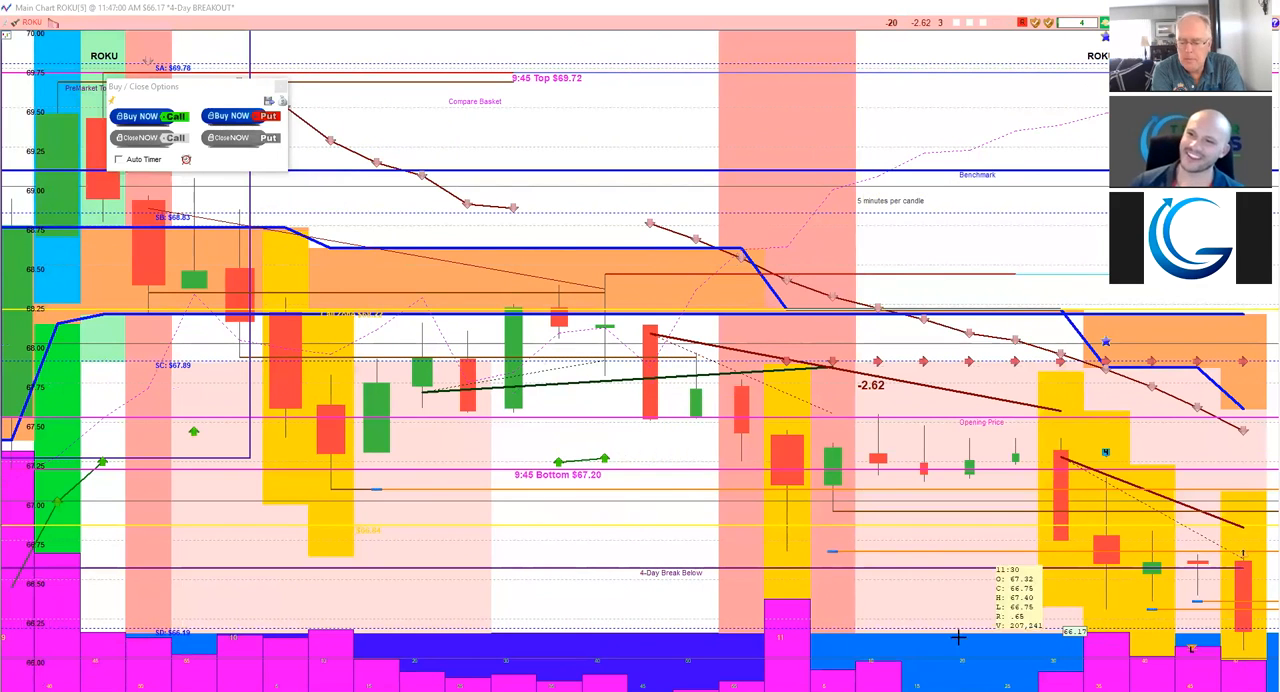
mouse_move(302, 608)
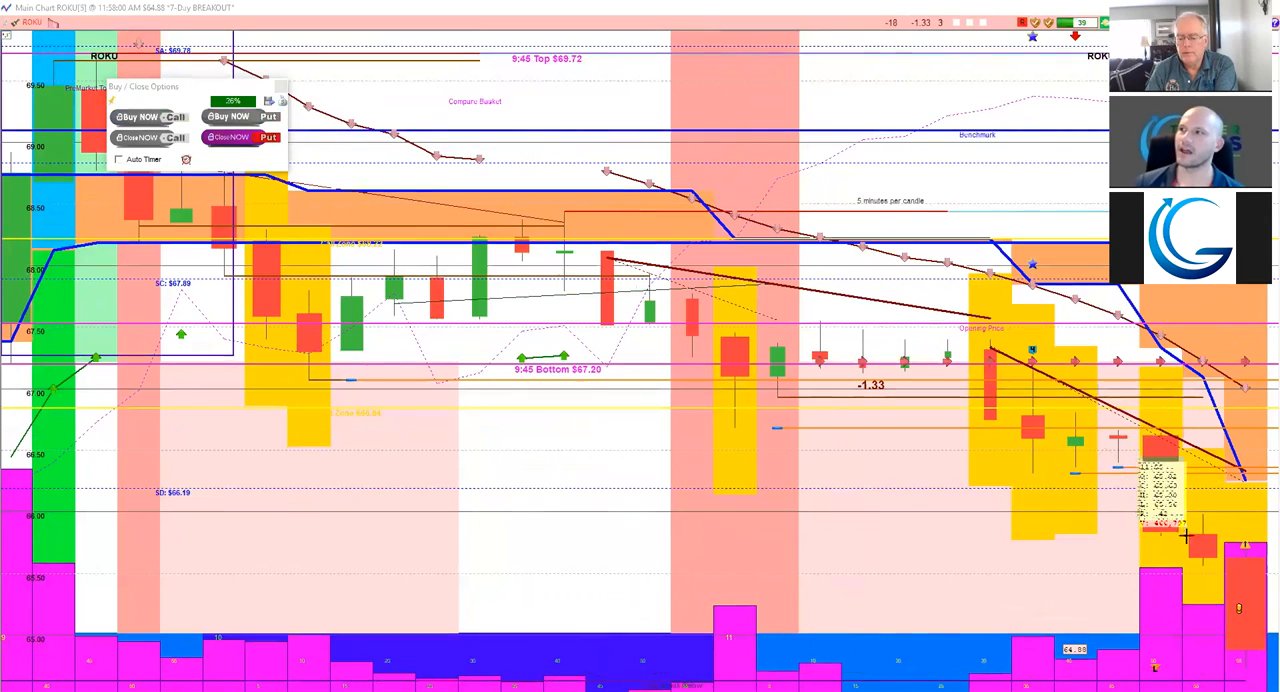
mouse_move(1155, 490)
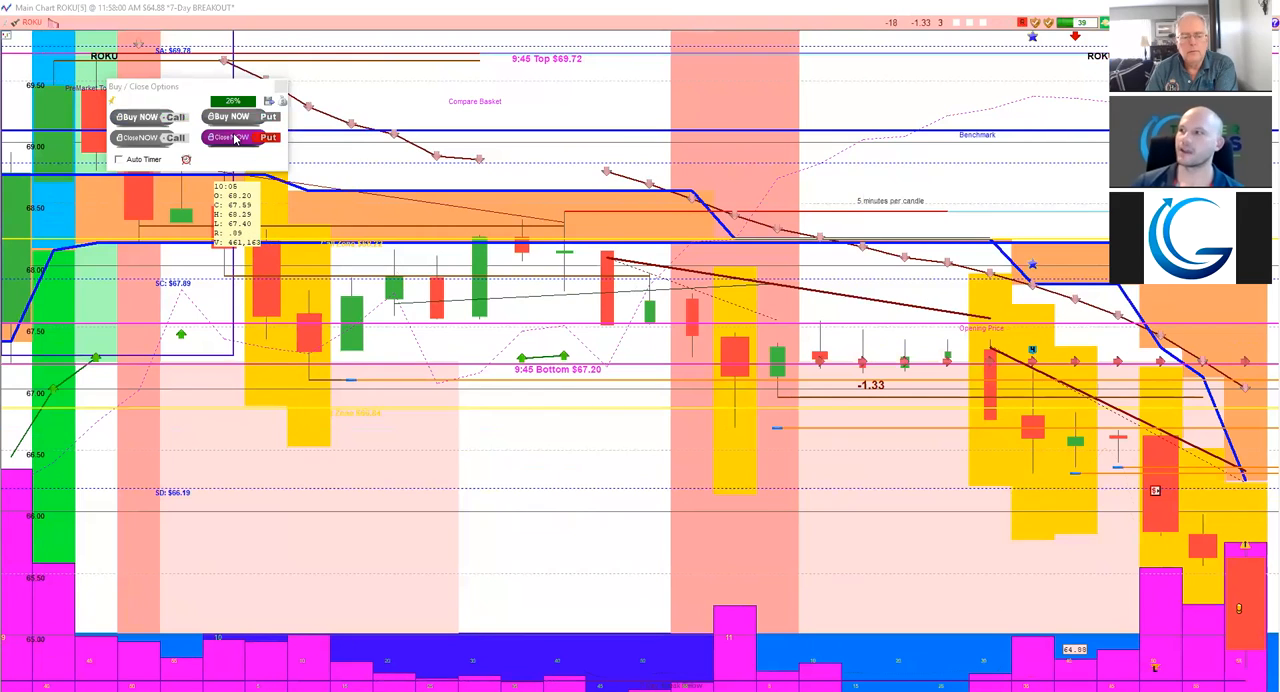
mouse_move(240, 137)
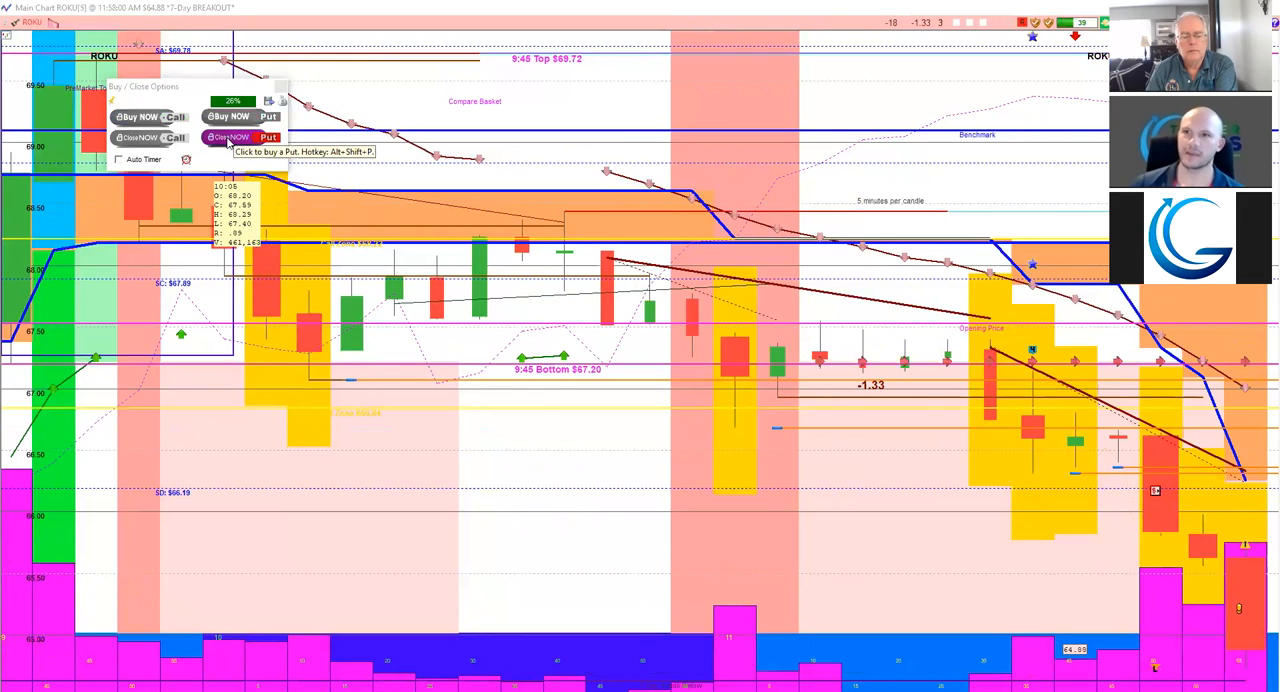